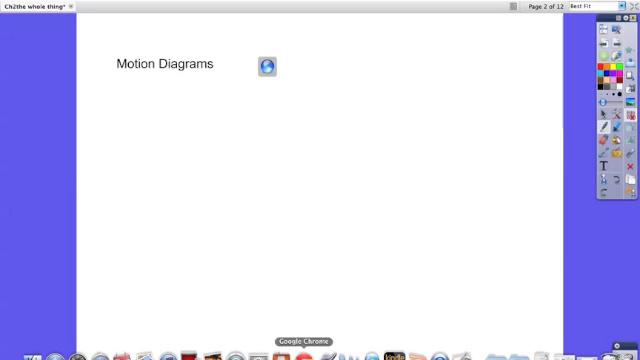
{"action": "left_click", "coordinate": [263, 64]}
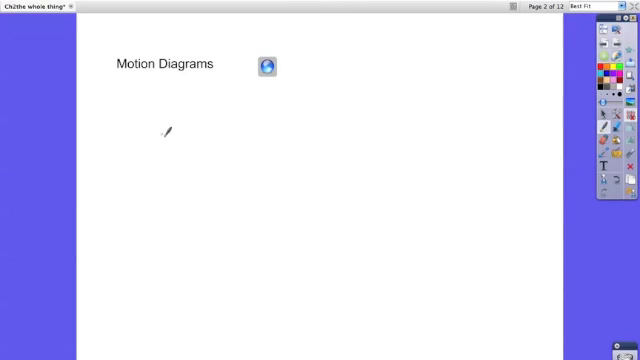
Mark the first and last dots, then draw arrows linking the dots across the row
{"action": "left_click", "coordinate": [170, 132]}
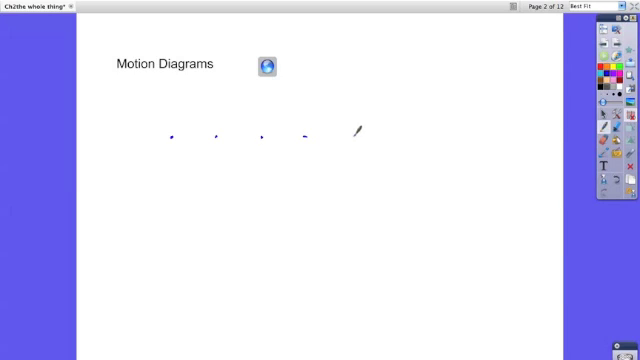
{"action": "left_click", "coordinate": [355, 130]}
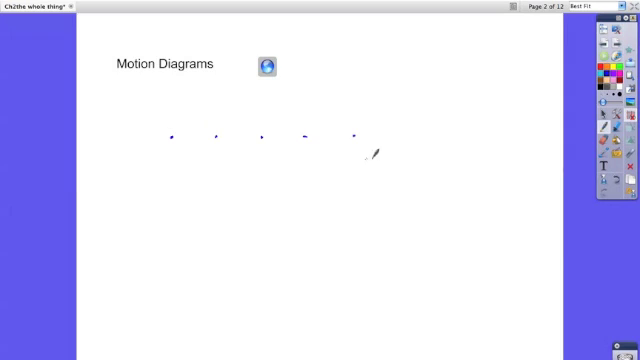
{"action": "mouse_move", "coordinate": [178, 127]}
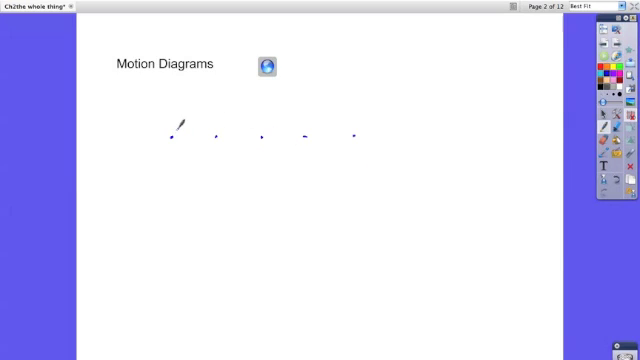
{"action": "left_click_drag", "start_coordinate": [170, 133], "coordinate": [213, 128]}
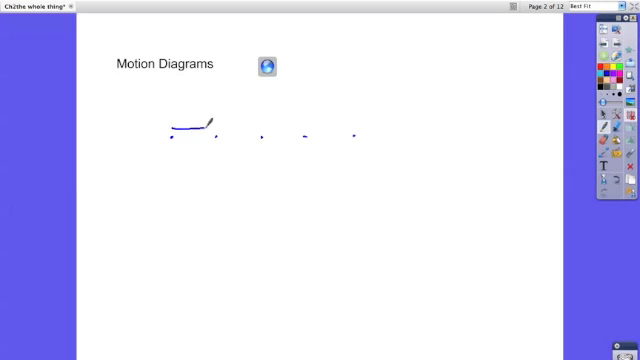
{"action": "left_click_drag", "start_coordinate": [207, 126], "coordinate": [262, 127]}
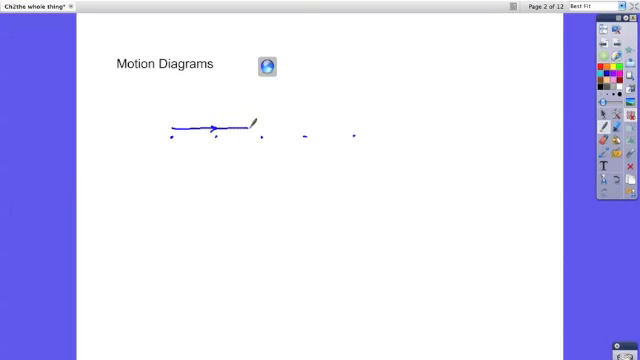
{"action": "left_click_drag", "start_coordinate": [258, 130], "coordinate": [290, 128]}
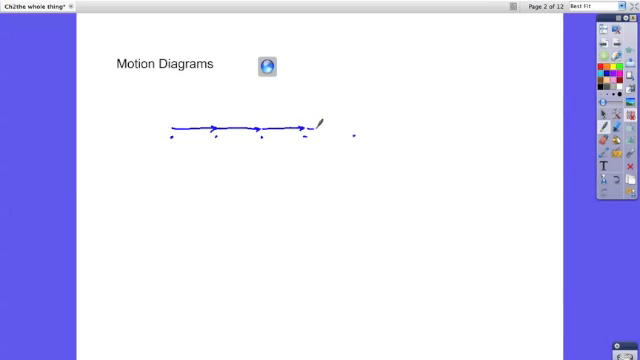
{"action": "left_click_drag", "start_coordinate": [305, 130], "coordinate": [355, 130]}
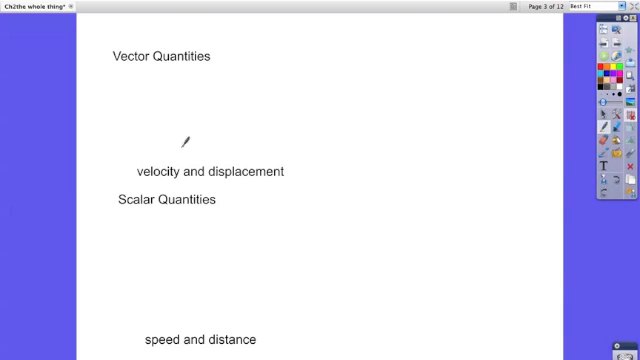
{"action": "mouse_move", "coordinate": [189, 81]}
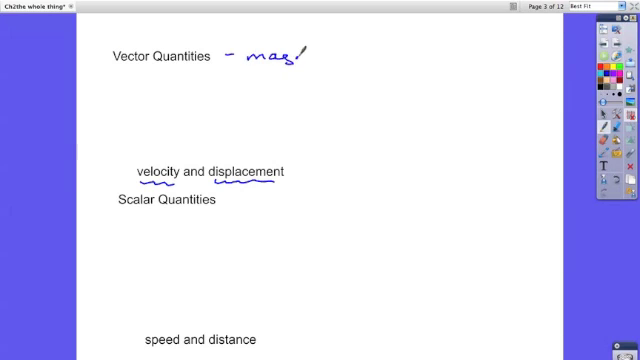
Handwrite the vector note 'magnitude & direction (+/−)' on page 3
{"action": "type", "text": "magnitude & c"}
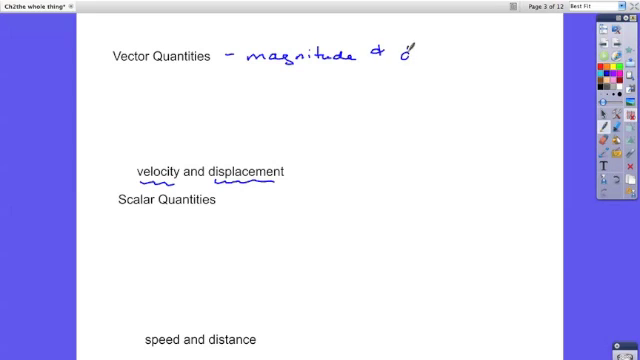
{"action": "type", "text": "direct"}
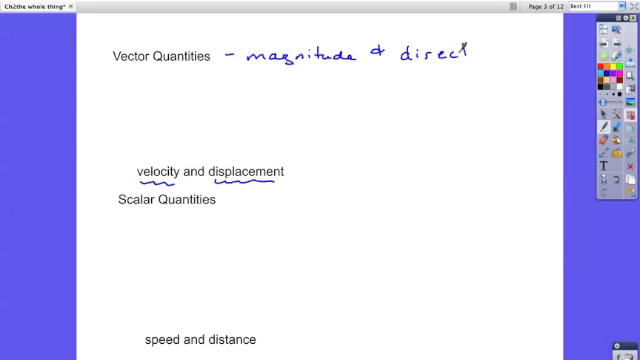
{"action": "type", "text": "ion"}
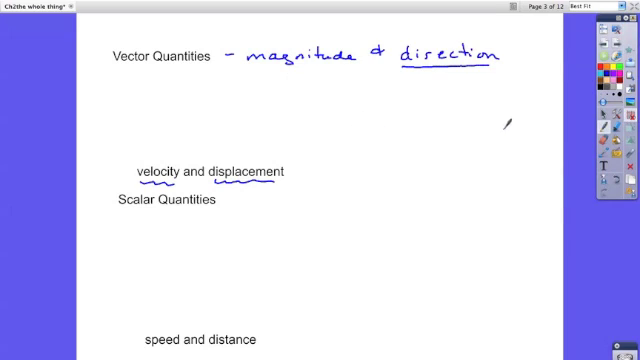
{"action": "mouse_move", "coordinate": [453, 38]}
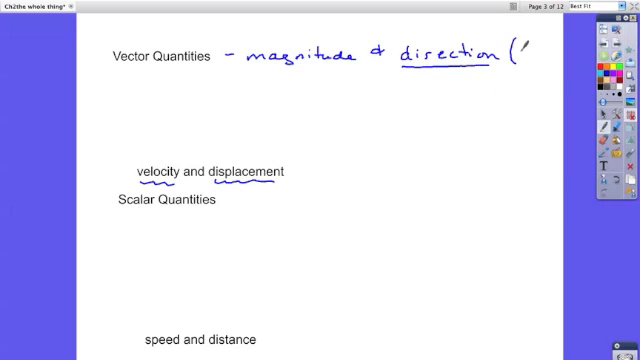
{"action": "type", "text": "+/-)"}
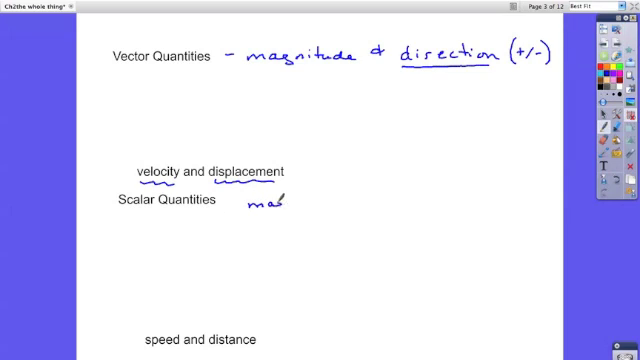
{"action": "type", "text": "magnitu"}
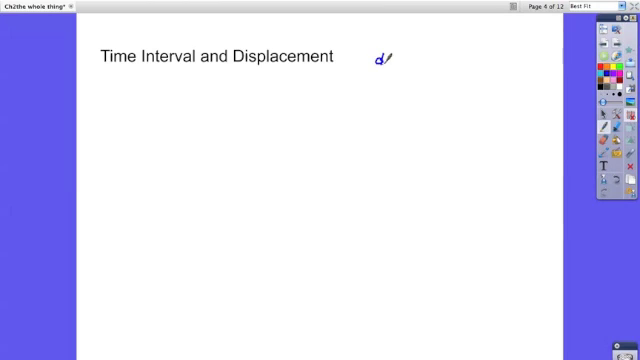
Write 'd_f − d_i = Δd' beside the heading and 'Δ delta "change in"' below
{"action": "left_click_drag", "start_coordinate": [380, 60], "coordinate": [430, 65]}
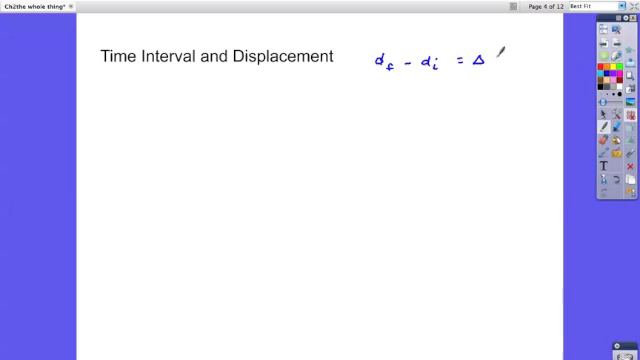
{"action": "type", "text": "d"}
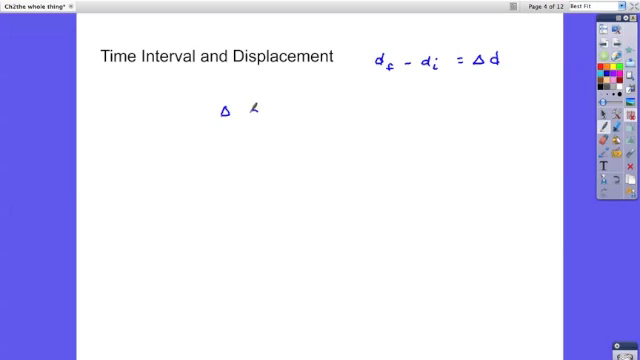
{"action": "type", "text": "delta \"change in"}
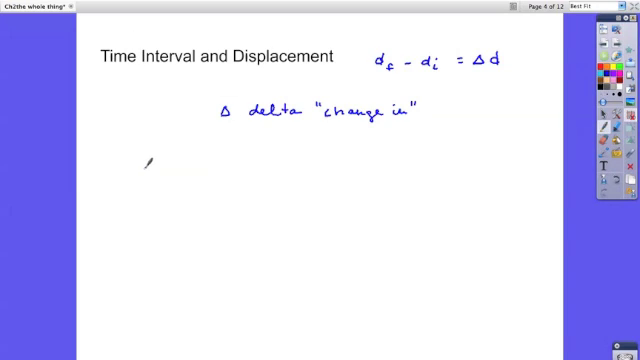
Write the time interval equation 'Δt = t_f − t_i' on page 4
{"action": "type", "text": "Δt"}
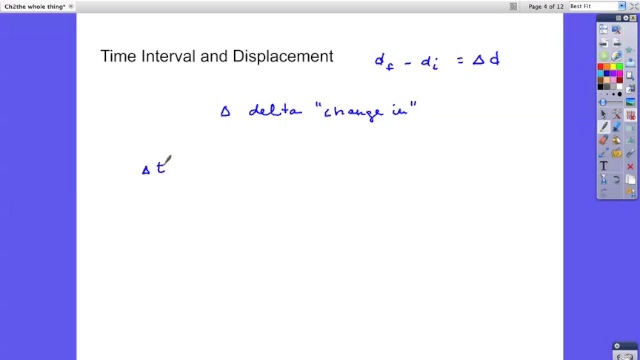
{"action": "type", "text": "= t"}
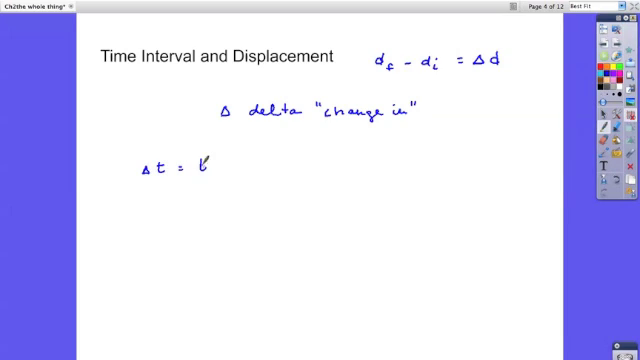
{"action": "type", "text": "t_f -"}
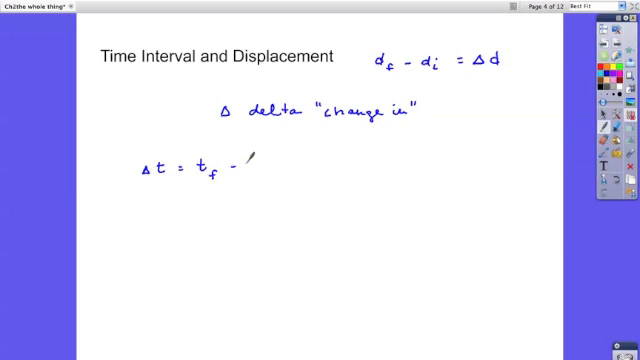
{"action": "type", "text": "t_i"}
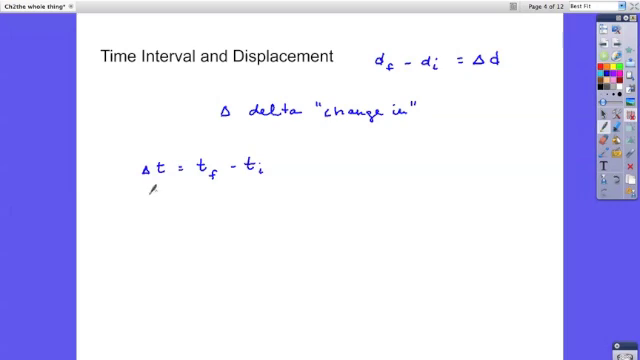
Draw a down arrow from Δt to 't' and write 't_i = 0'
{"action": "left_click", "coordinate": [170, 175]}
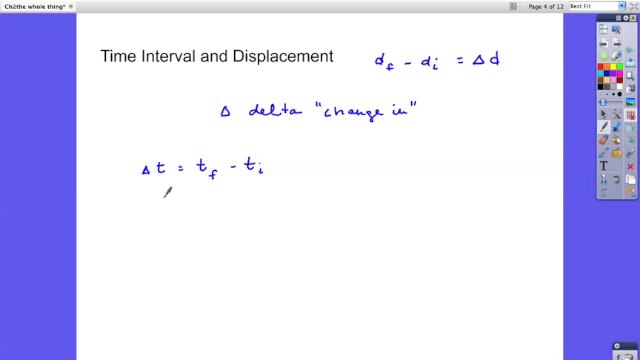
{"action": "left_click_drag", "start_coordinate": [150, 190], "coordinate": [160, 200]}
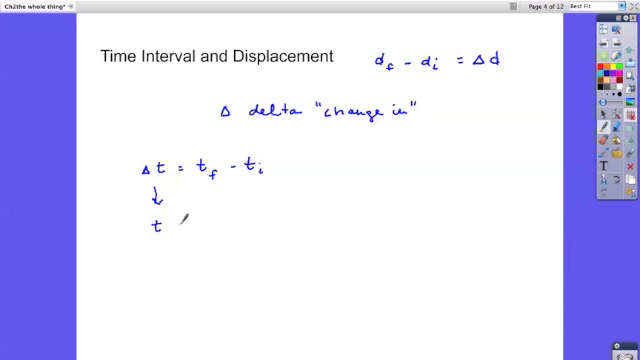
{"action": "type", "text": "t'"}
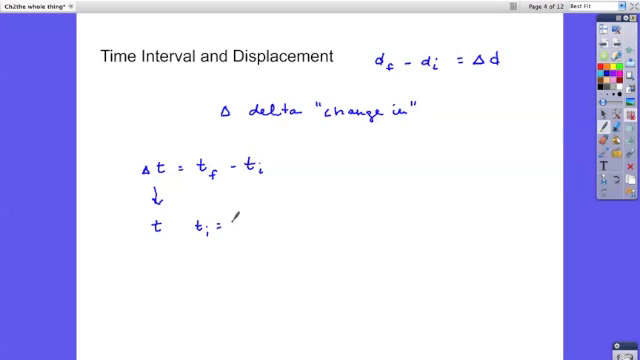
{"action": "type", "text": "0"}
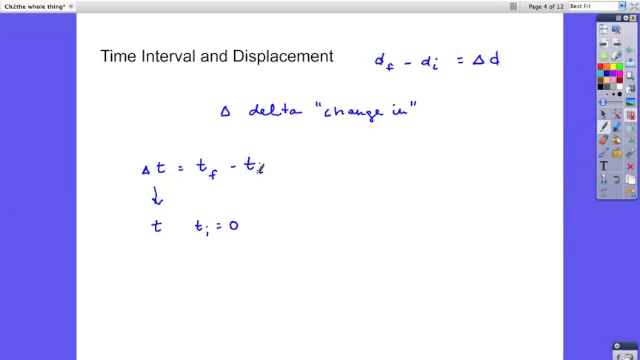